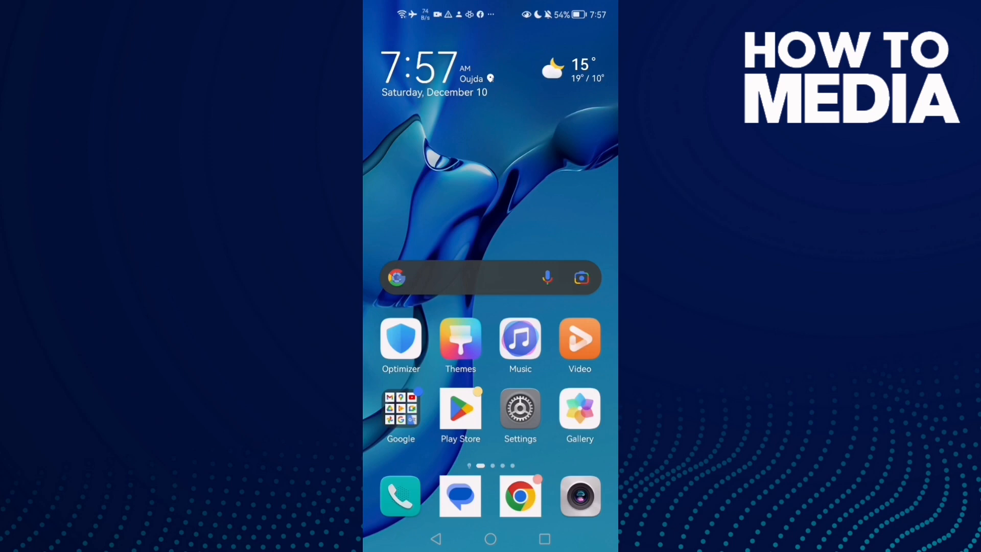
Step: Launch the VK app from the home screen's app page to show the news feed
scroll(left, 3)
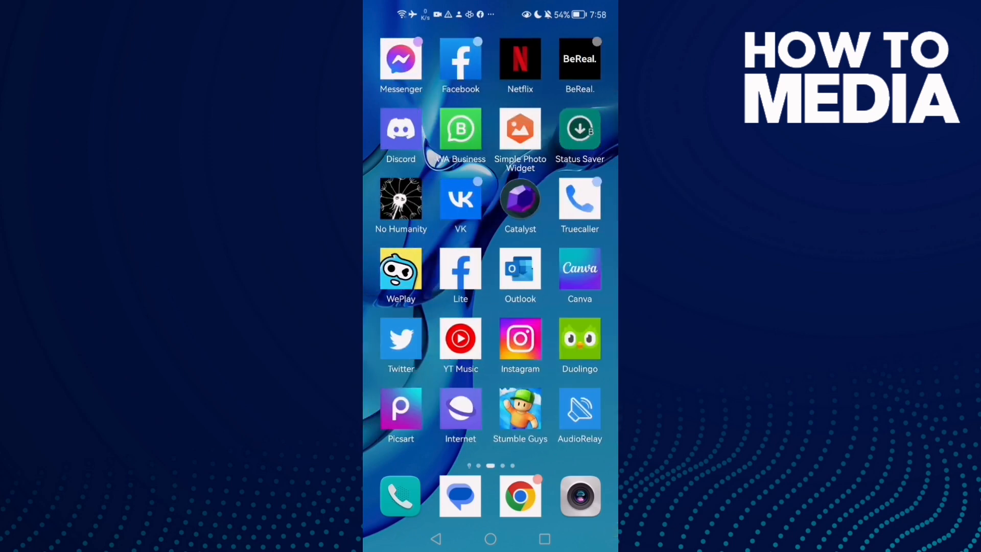
click(460, 199)
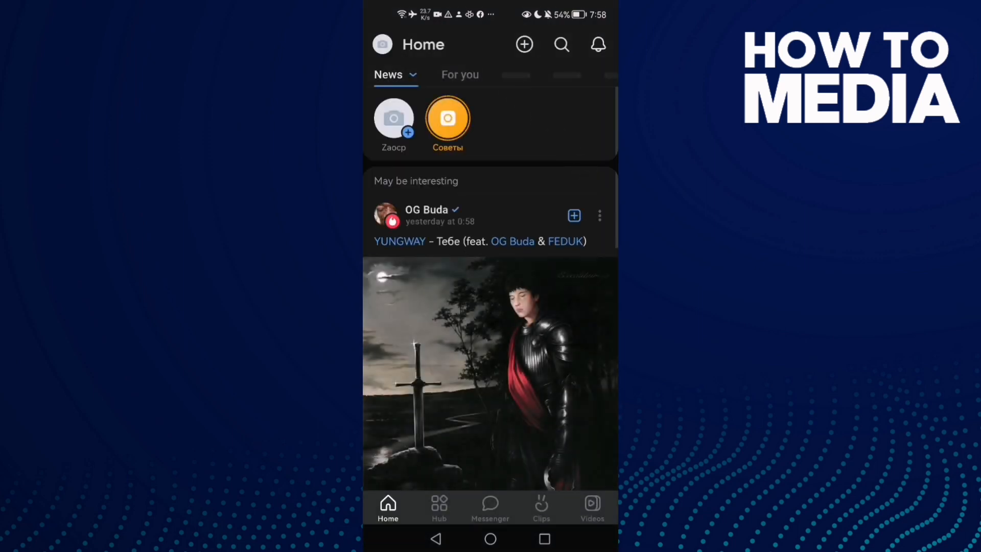
Step: Open your own VK profile and show its options menu with Edit profile
click(393, 118)
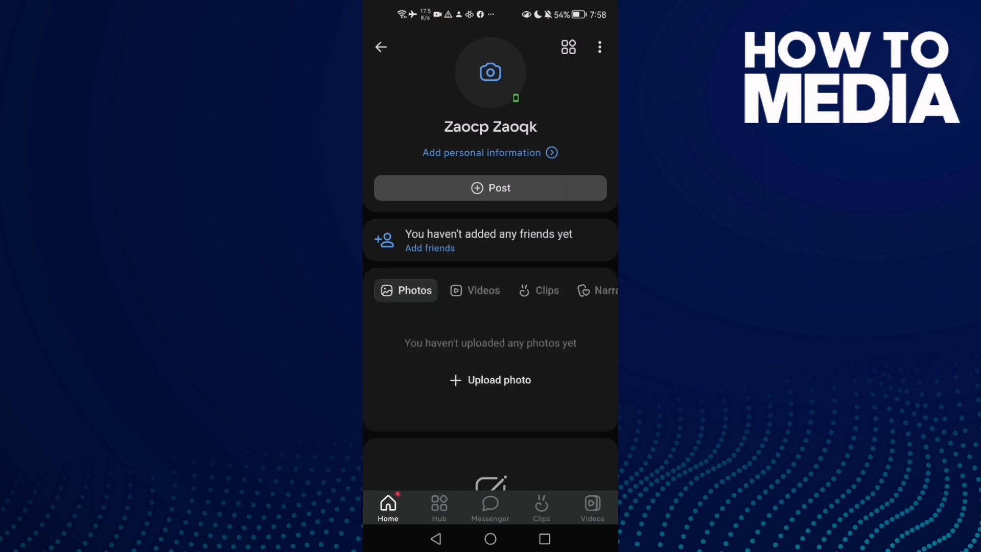
click(599, 47)
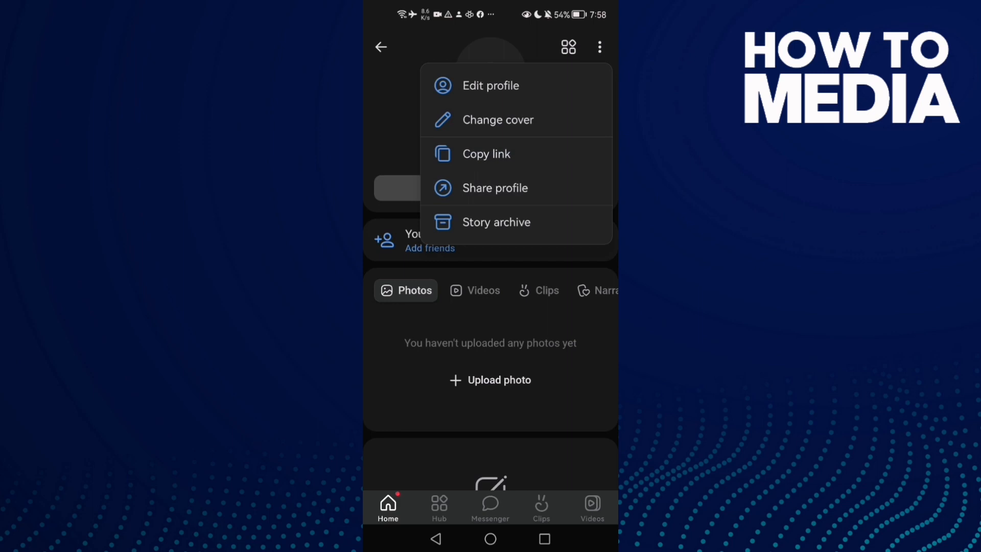
Step: Go from Edit profile into Security, peek at the phone number entry, and return
click(491, 86)
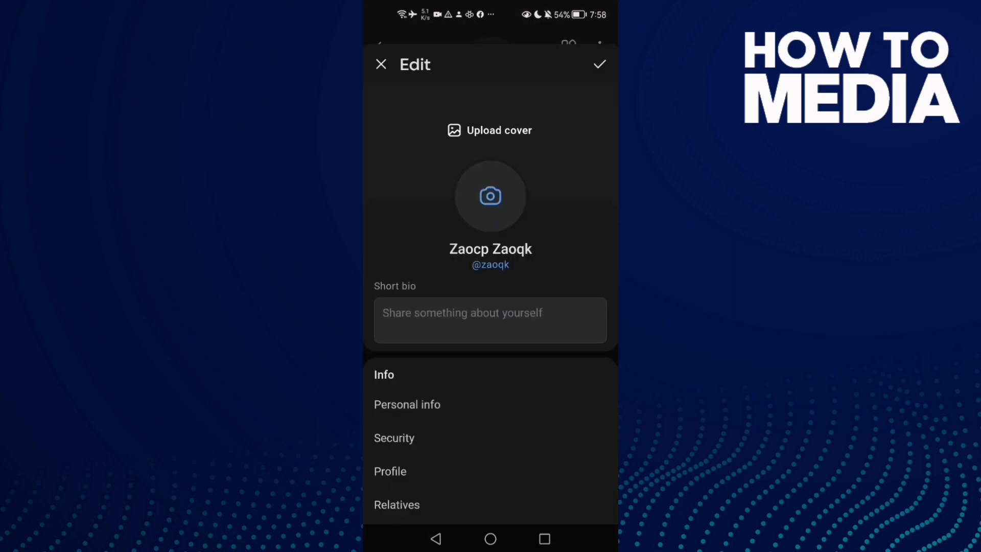
scroll(down, 3)
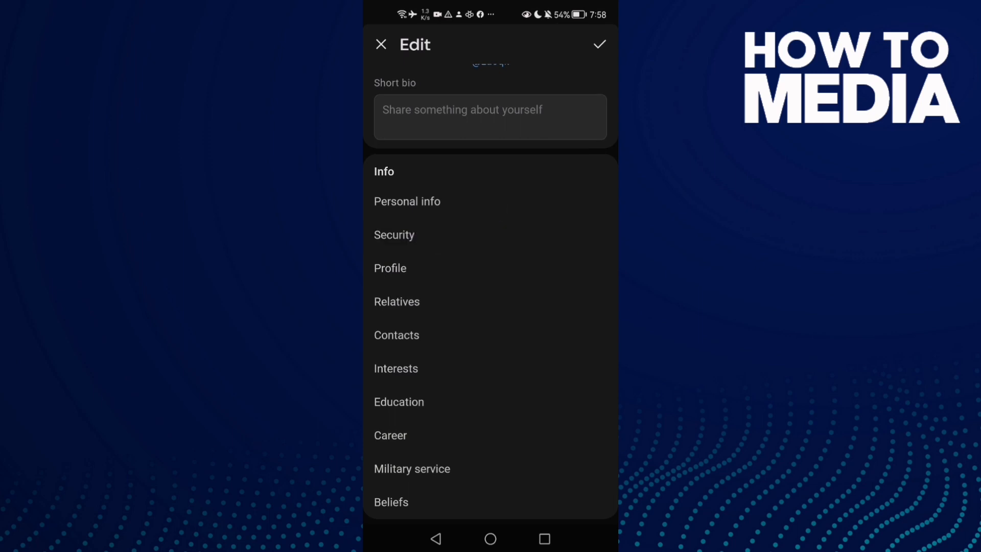
click(380, 44)
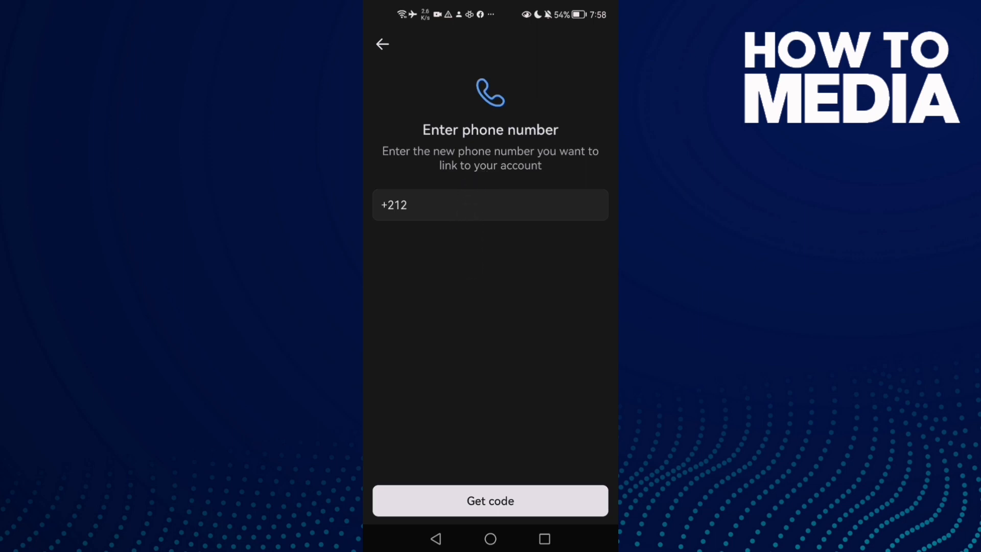
click(382, 45)
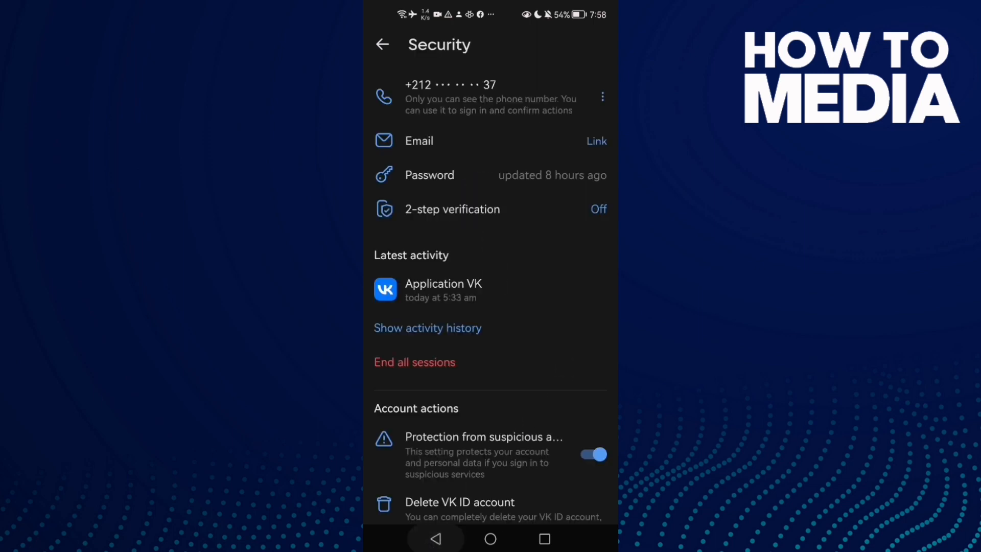